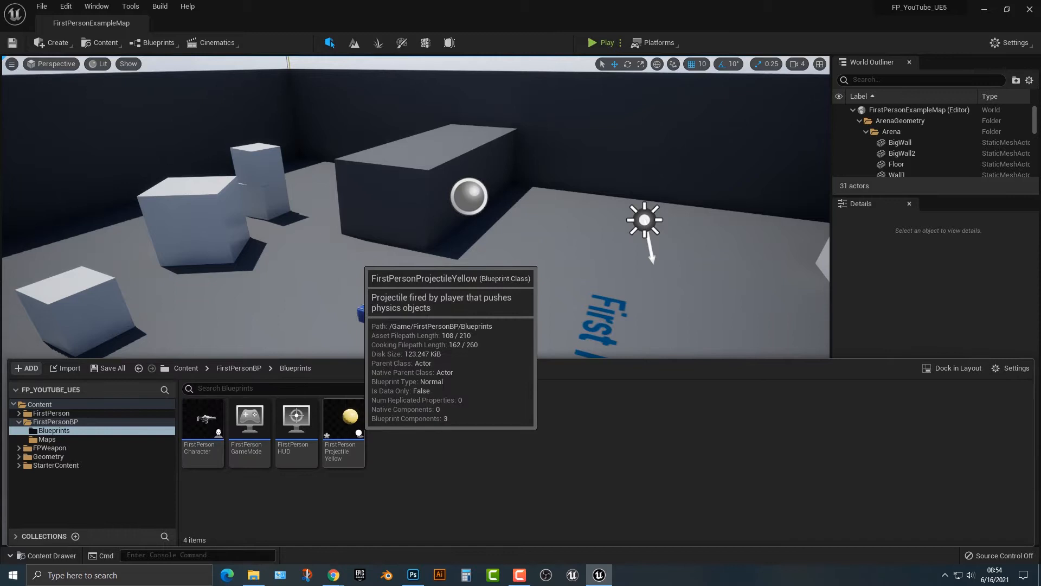
Open FirstPersonProjectileYellow, compile it, and view the yellow sphere in the Viewport.
double_click(343, 419)
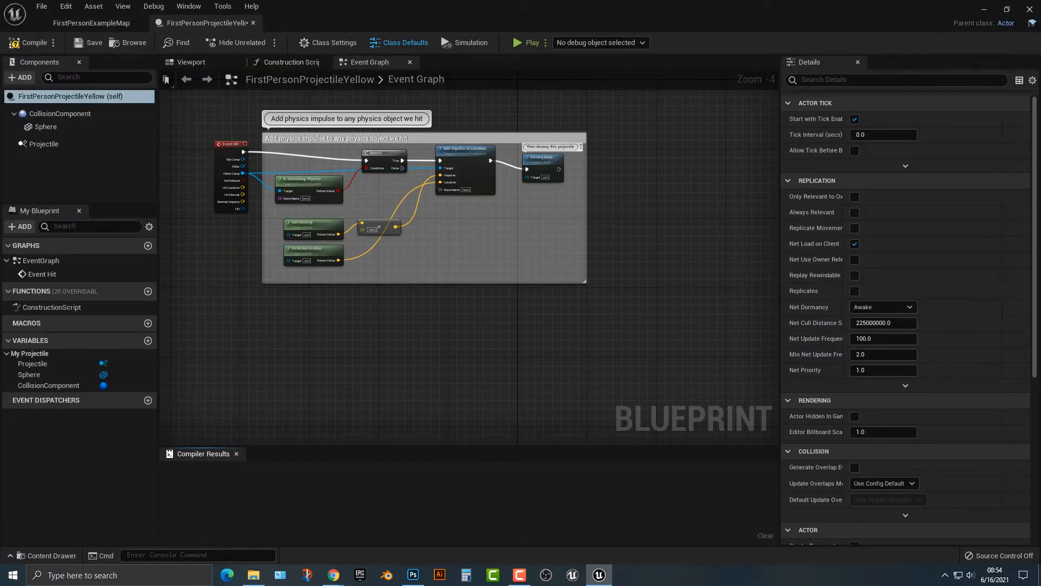
left_click(31, 43)
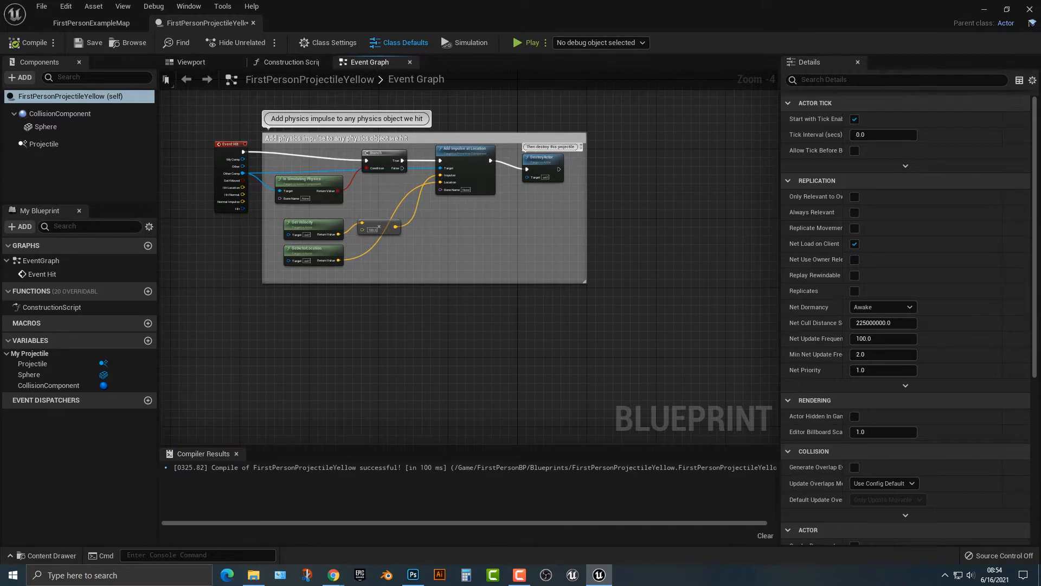
left_click(192, 62)
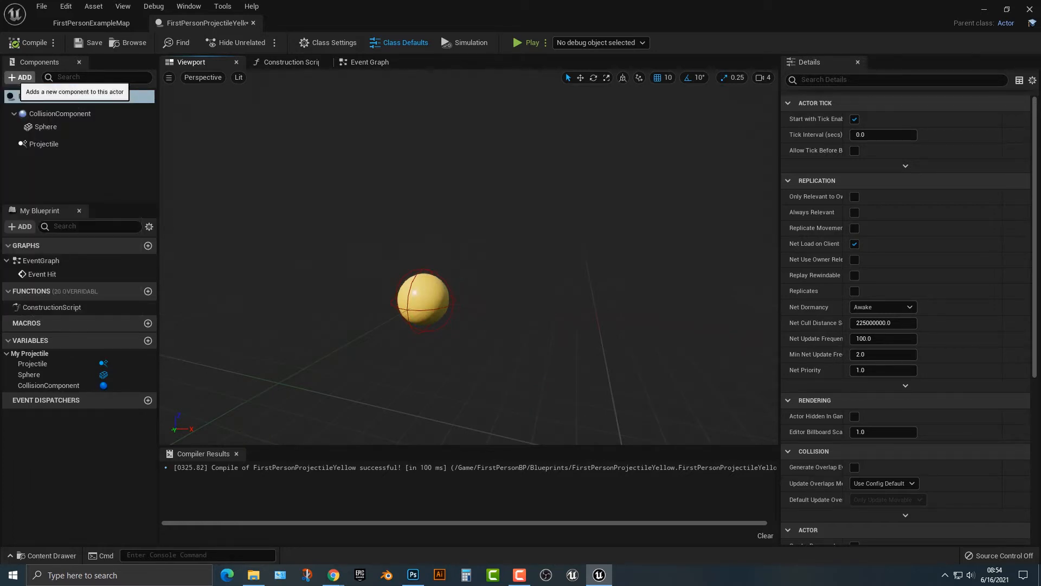
Add a Static Mesh component under CollisionComponent and select it.
left_click(21, 77)
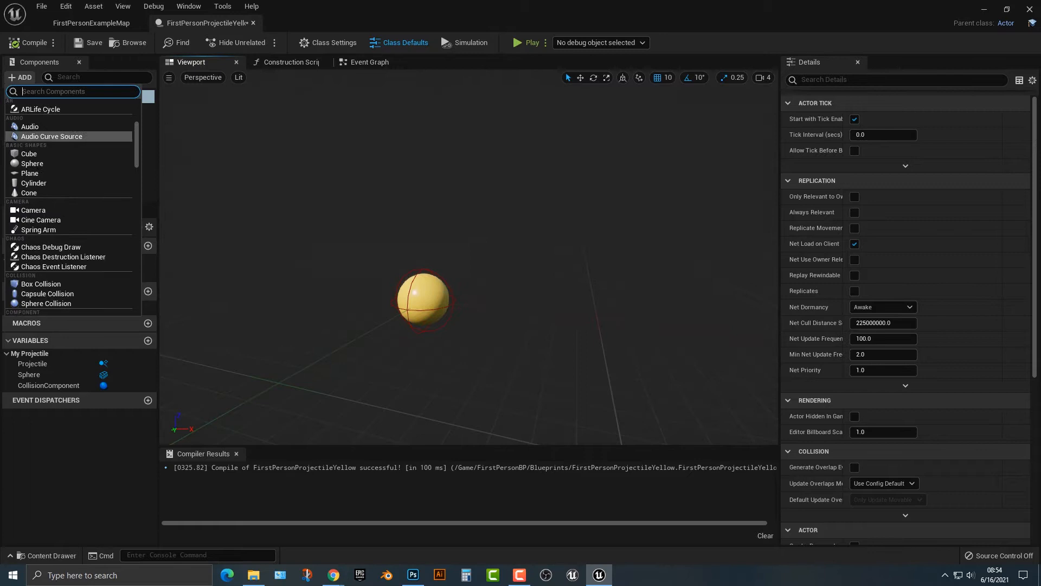
scroll("down", 3)
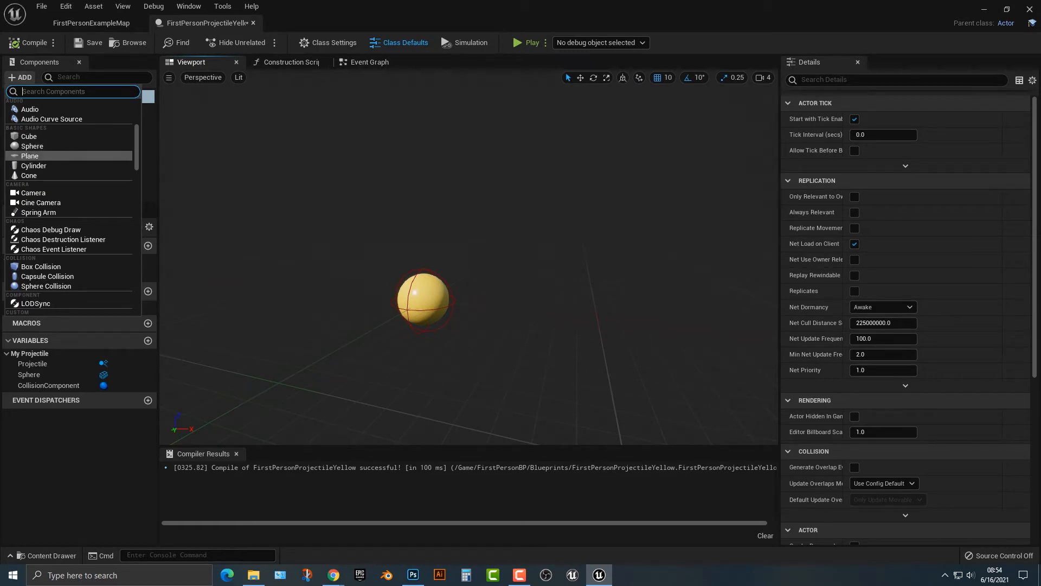
scroll("down", 3)
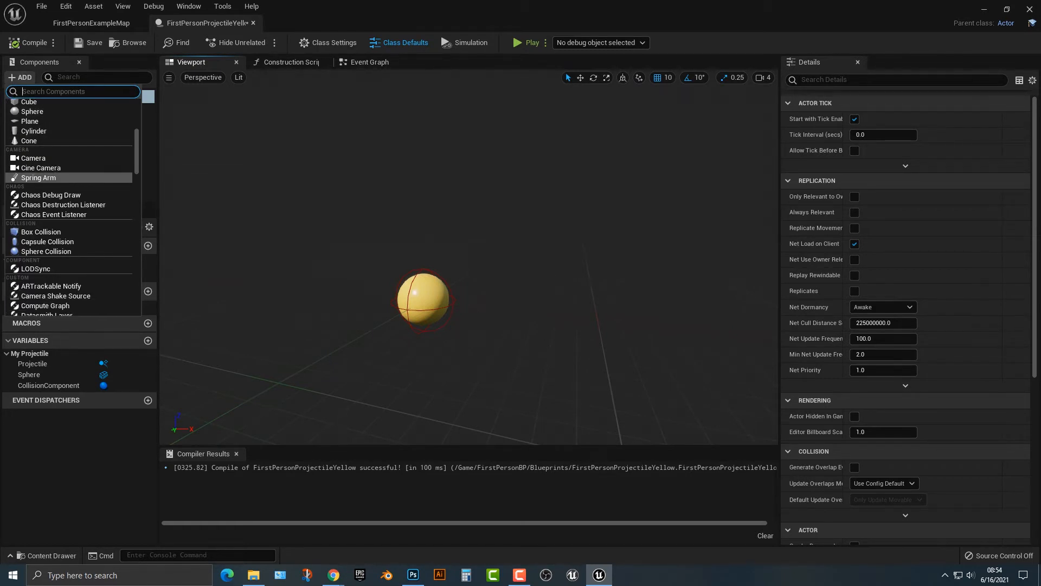
type("mesh")
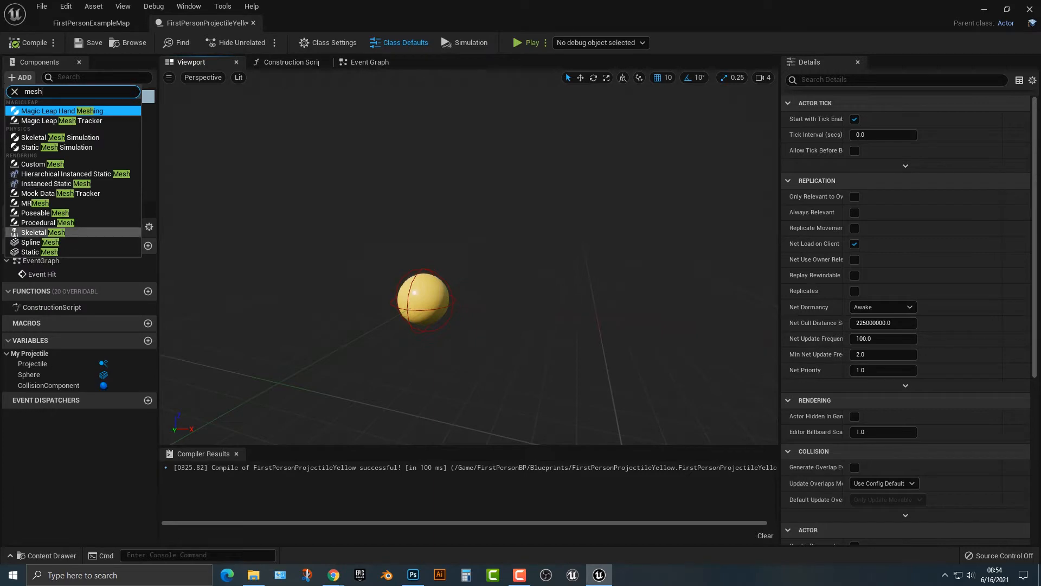
mouse_move(39, 251)
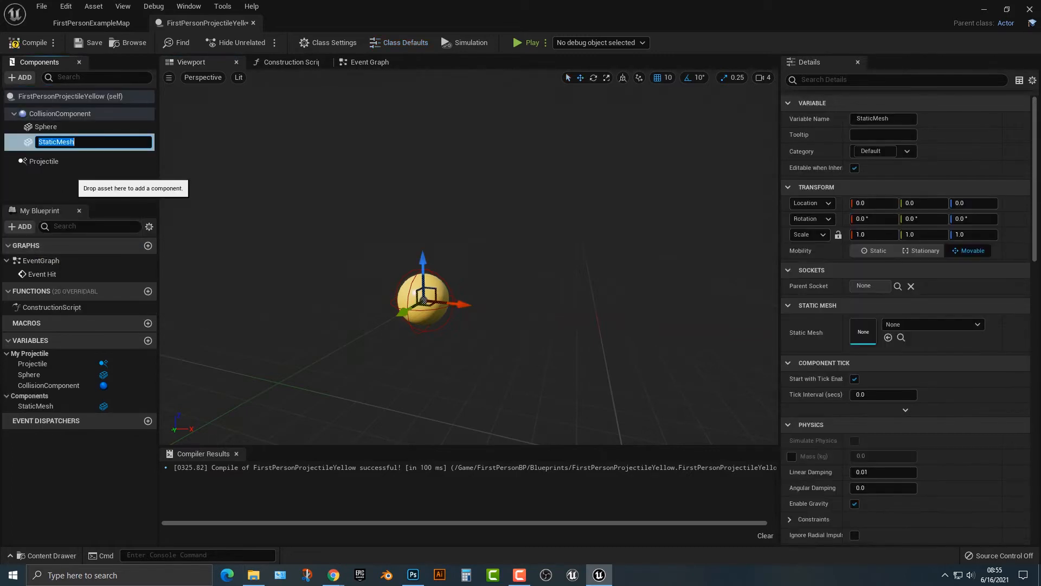
left_click(20, 77)
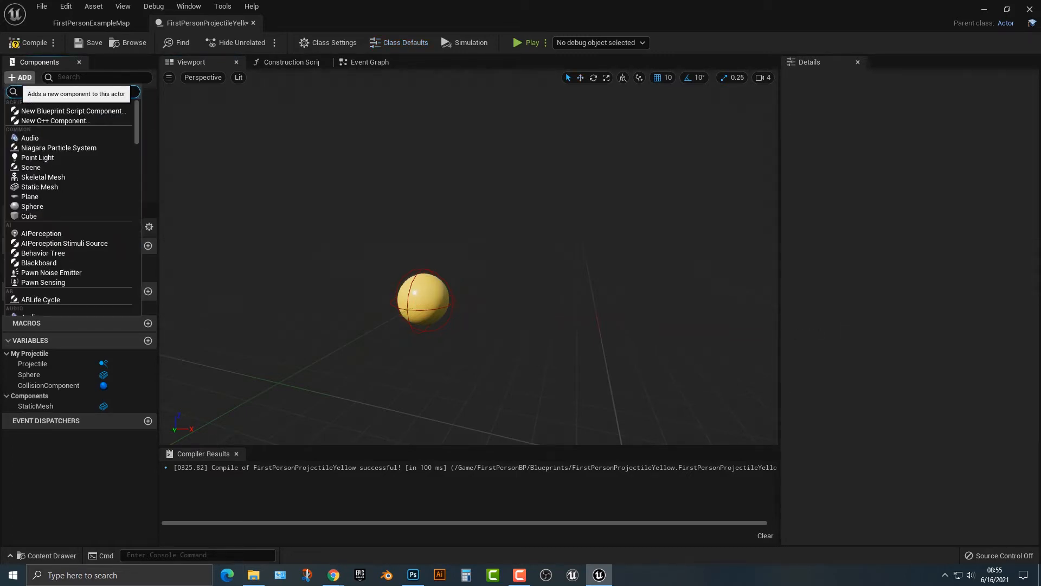
type("part")
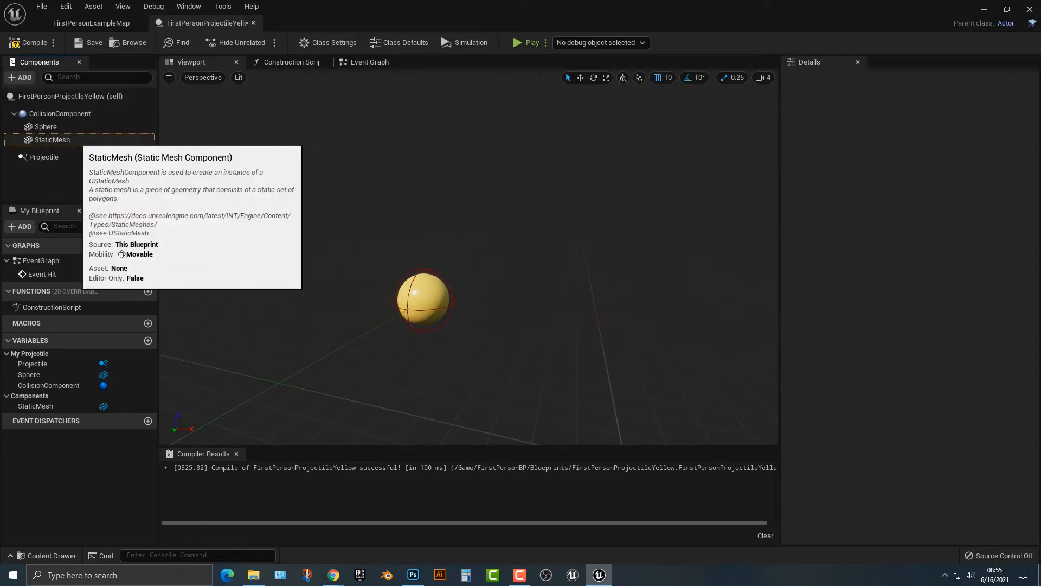
left_click(52, 139)
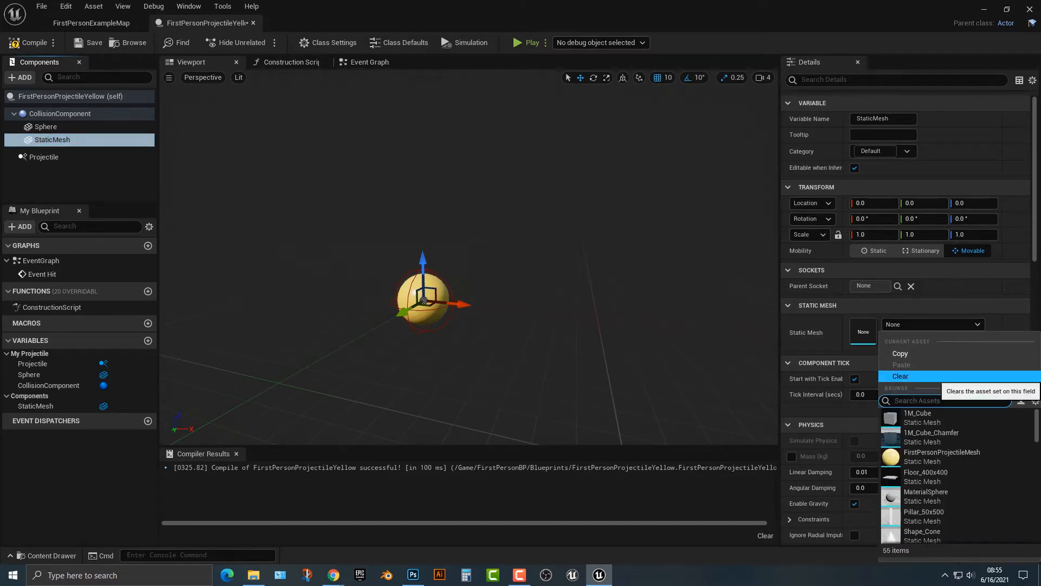
Assign SM_Chair as the StaticMesh's mesh, then play-test firing chairs and stop.
type("chair")
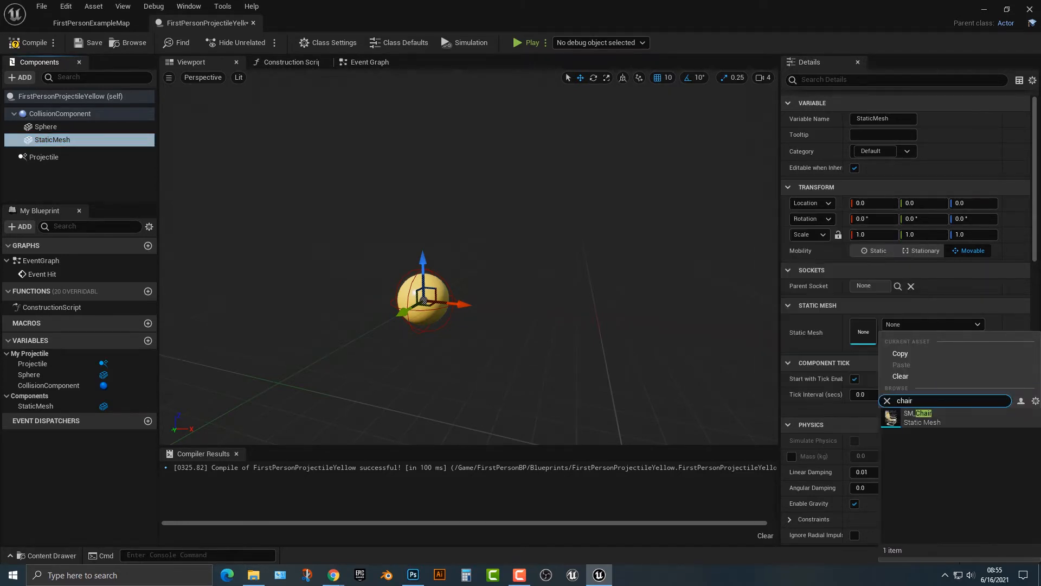
left_click(918, 417)
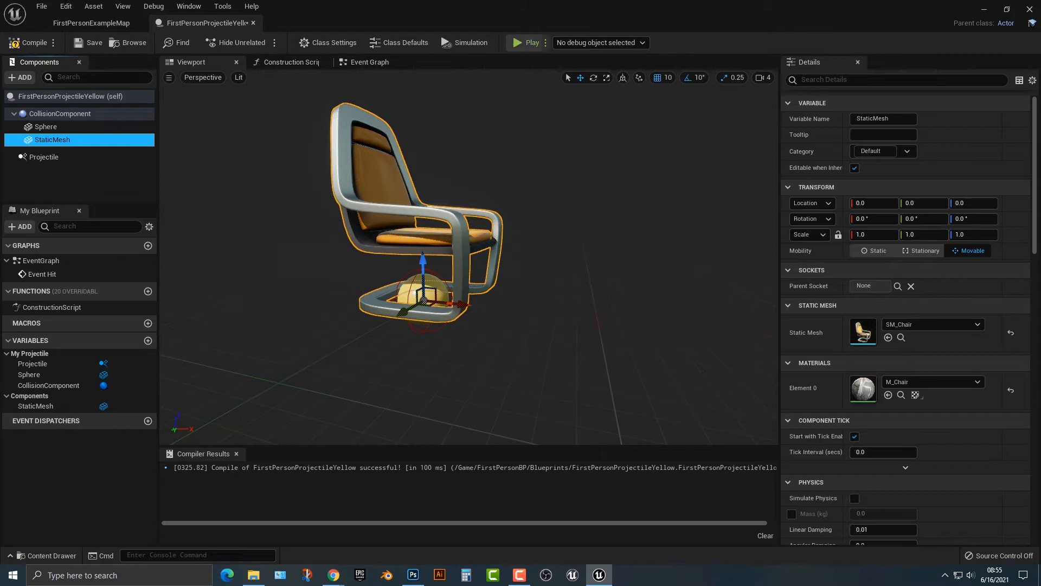
left_click(524, 42)
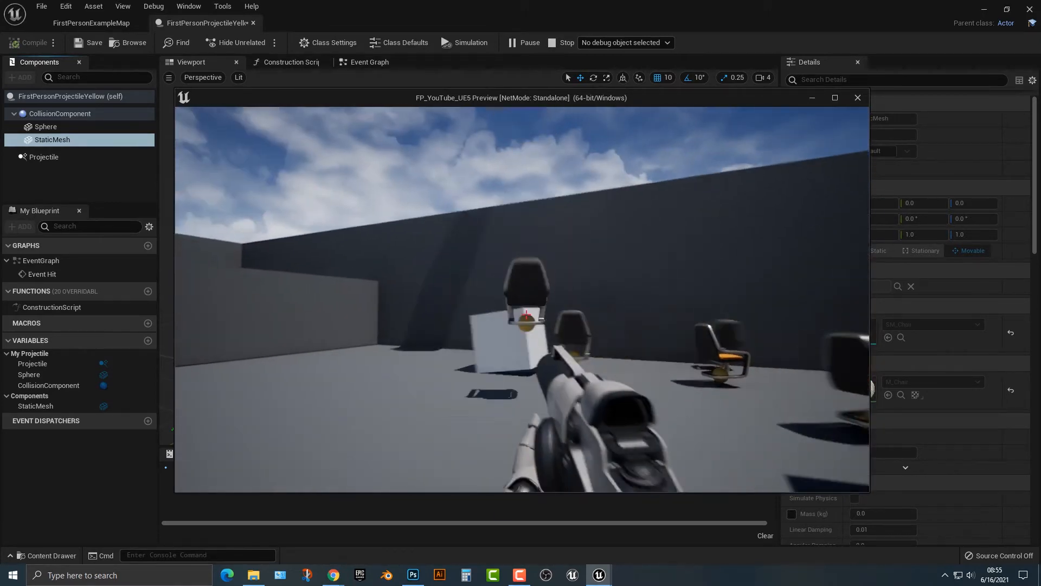
left_click(30, 42)
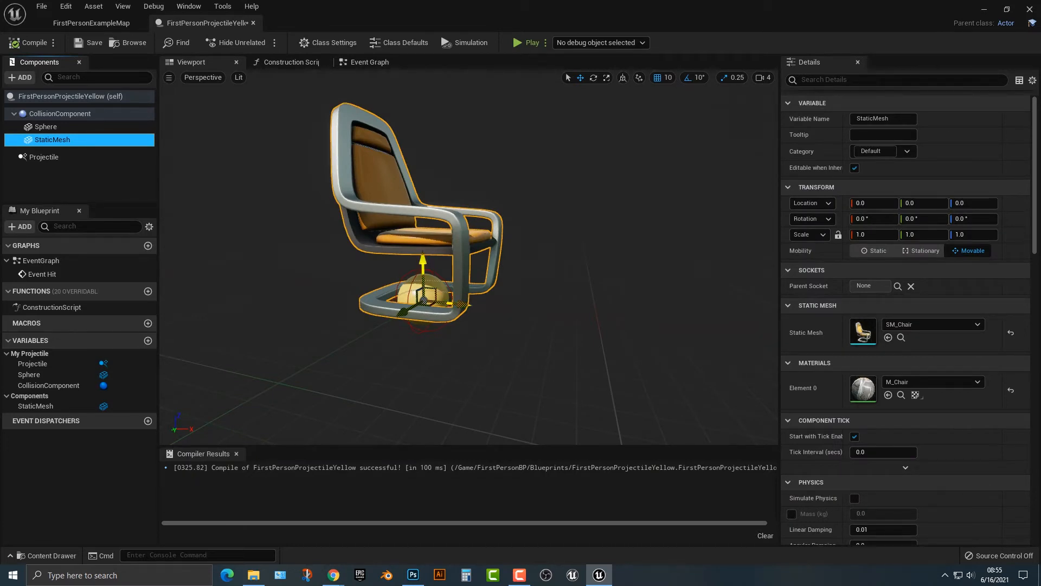
left_click_drag(423, 259, 372, 326)
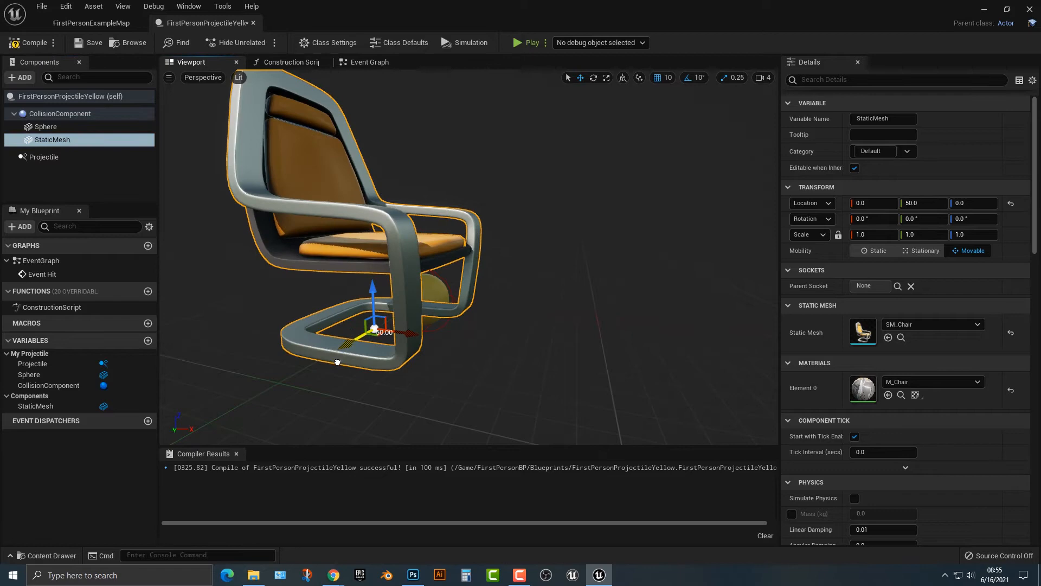
left_click(526, 42)
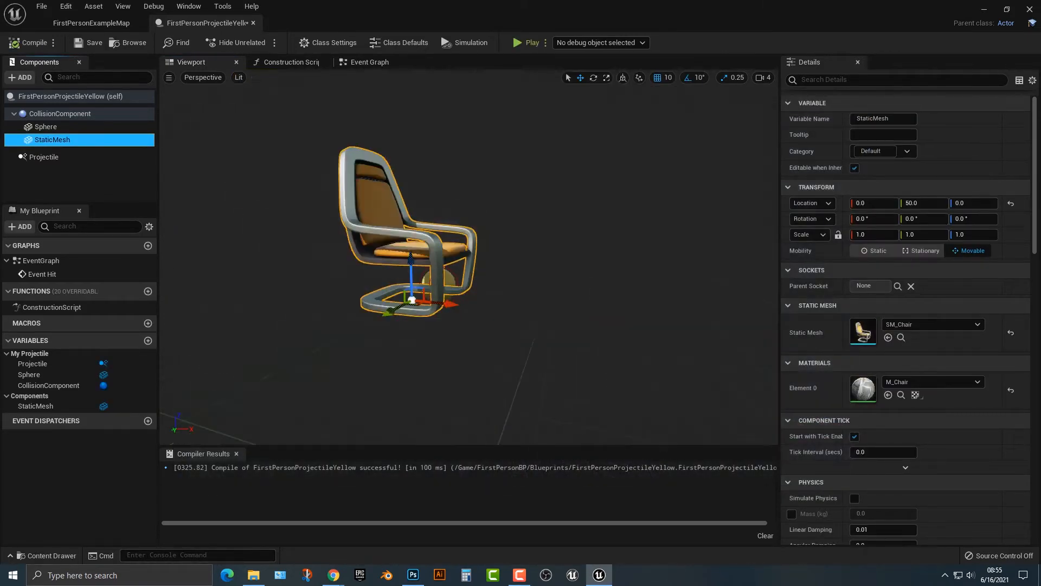
type("300.0")
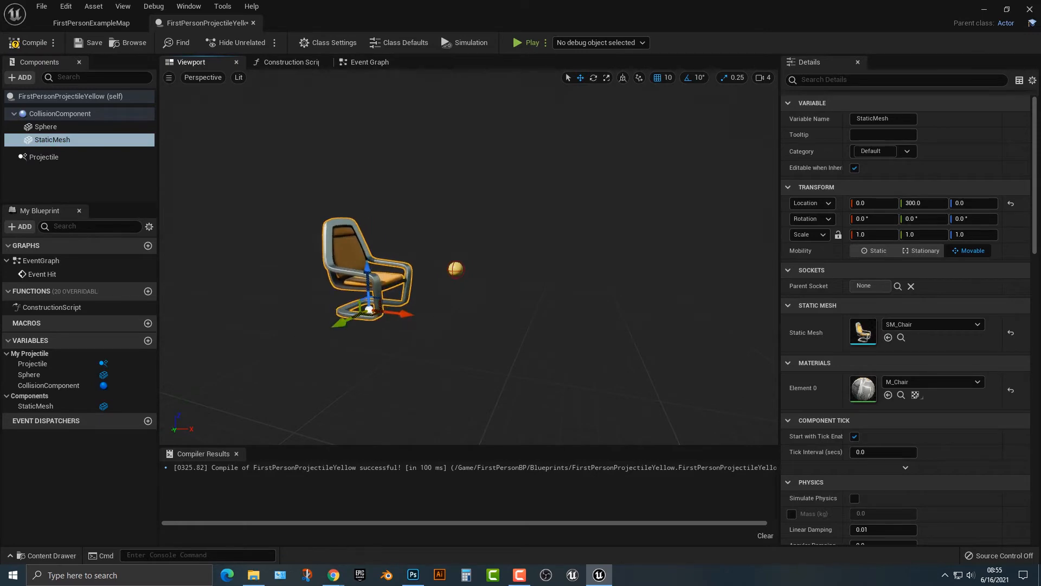
left_click(527, 41)
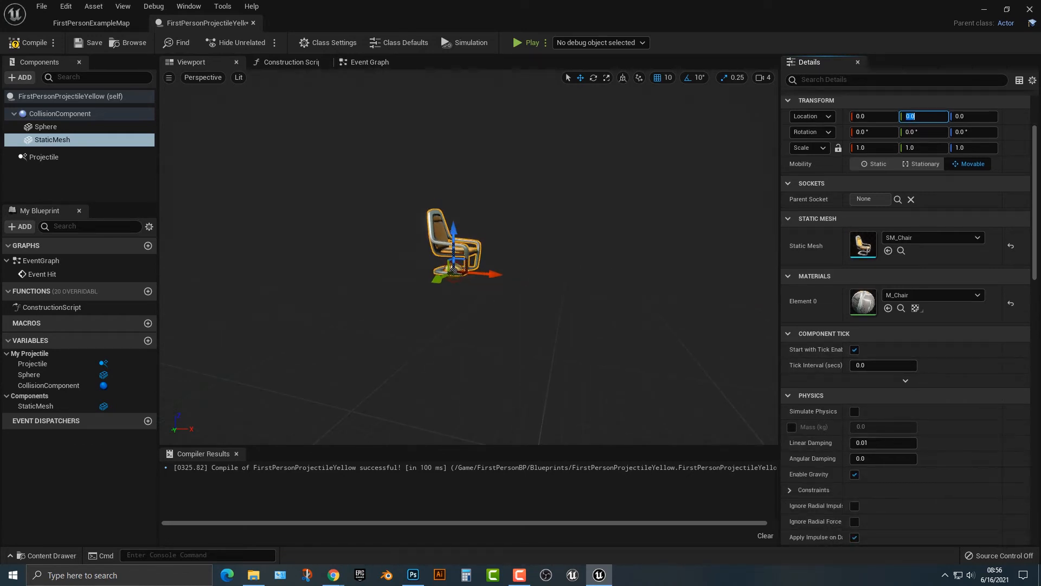
left_click(52, 140)
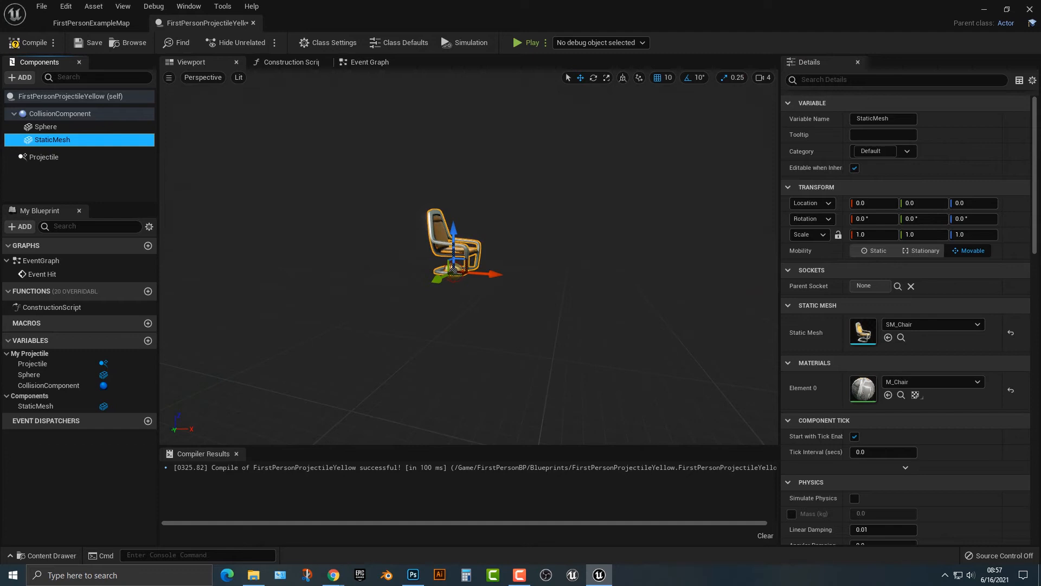